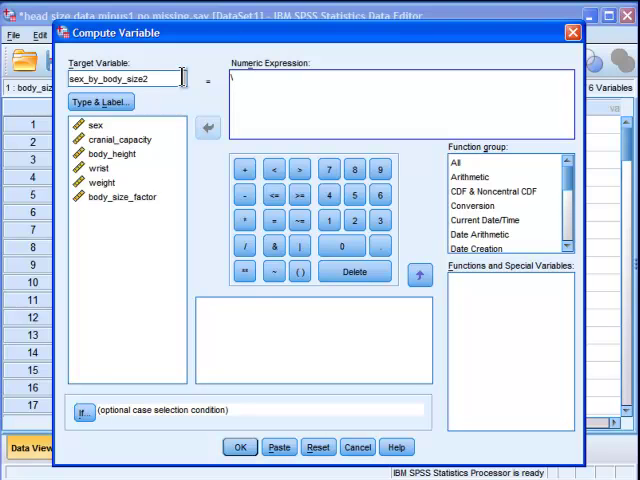
Compute the new variable sex_by_bodysize as sex * body_size_factor
click(318, 447)
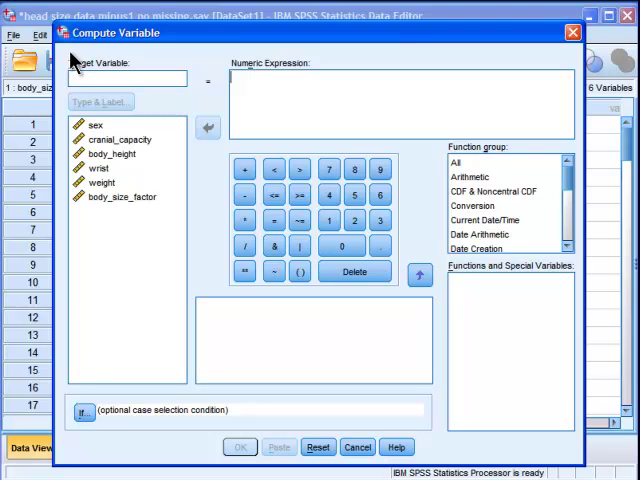
text(s)
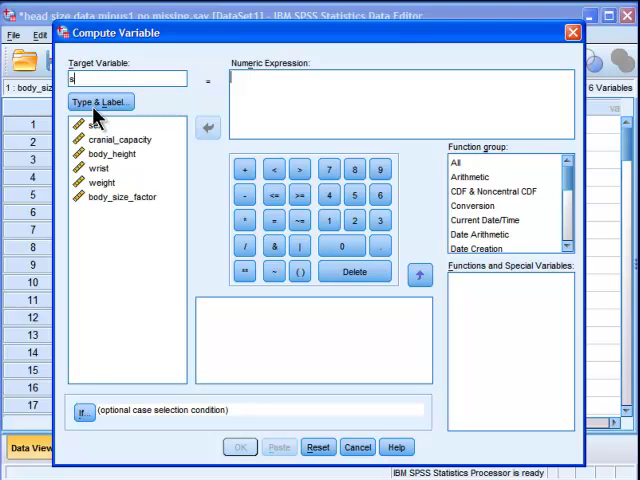
text(ex_by_b)
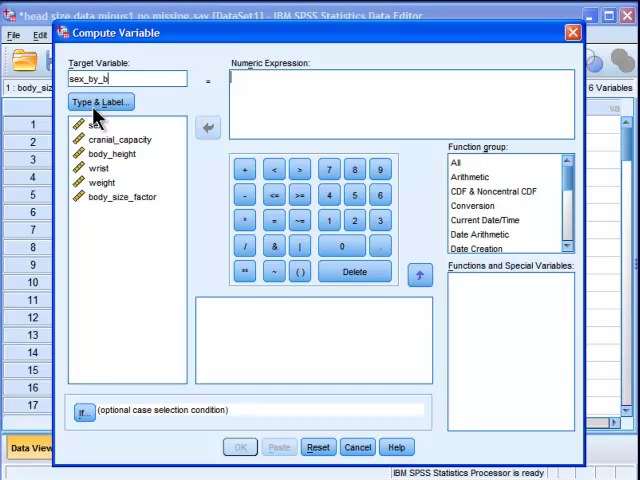
text(ody_size)
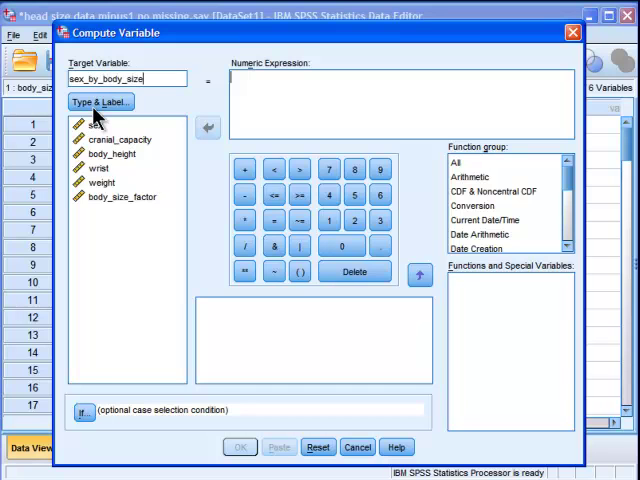
key(BackSpace)
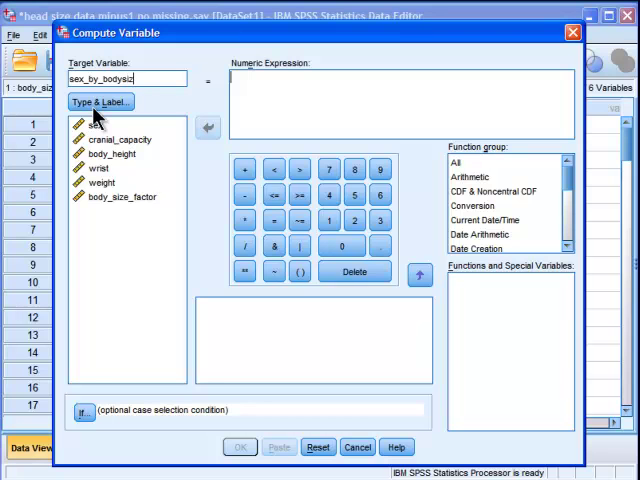
double_click(94, 123)
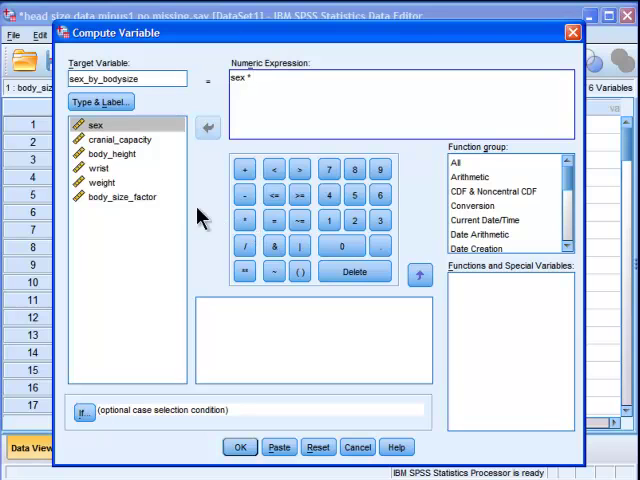
mouse_move(120, 200)
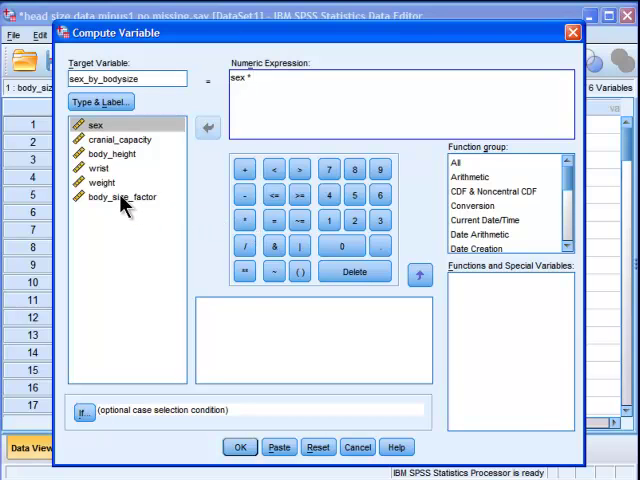
double_click(122, 196)
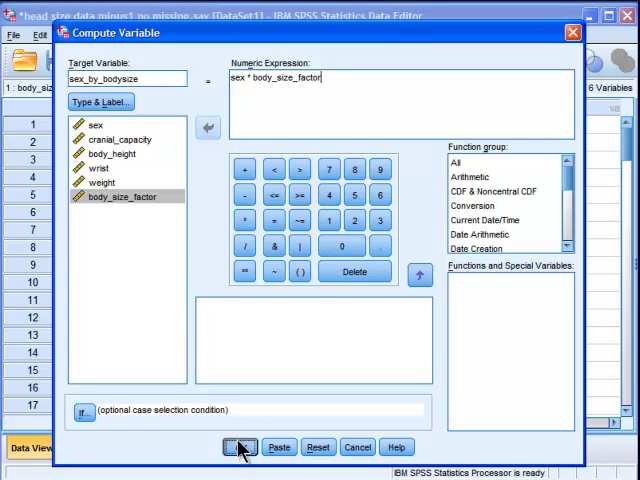
click(240, 447)
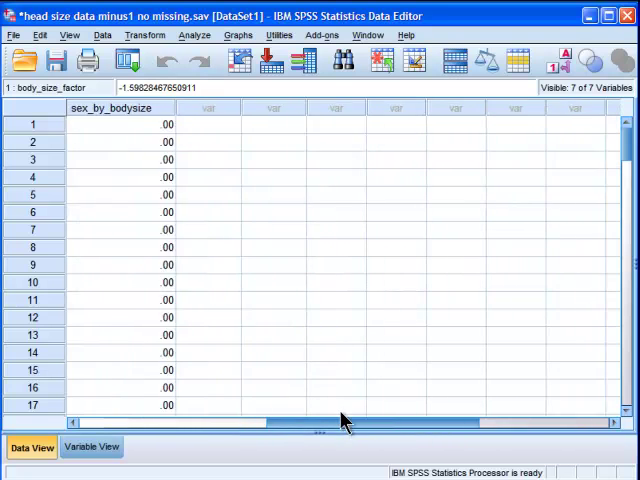
scroll(left, 3)
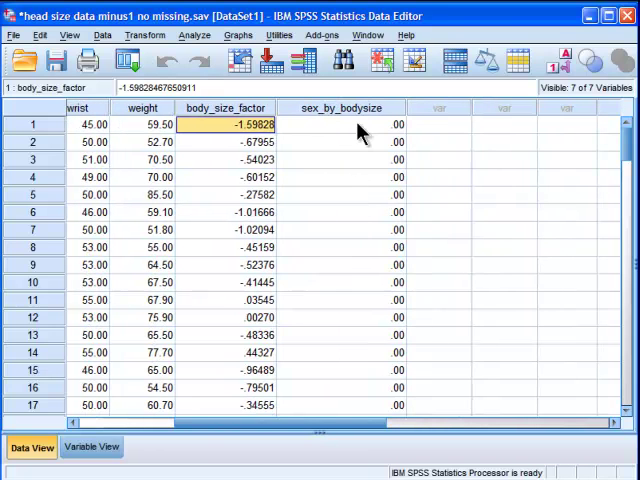
mouse_move(392, 140)
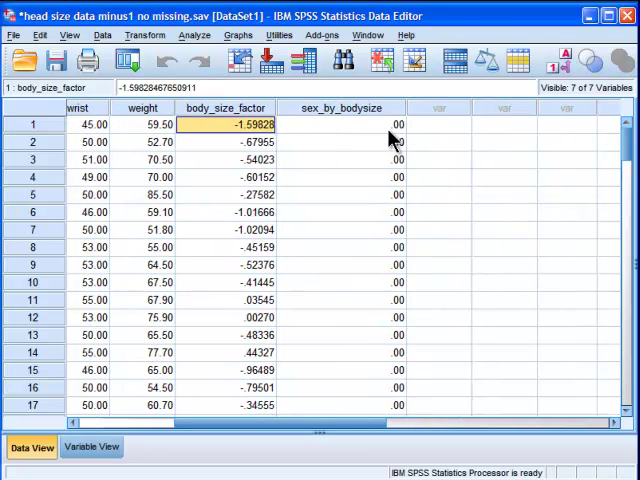
scroll(down, 3)
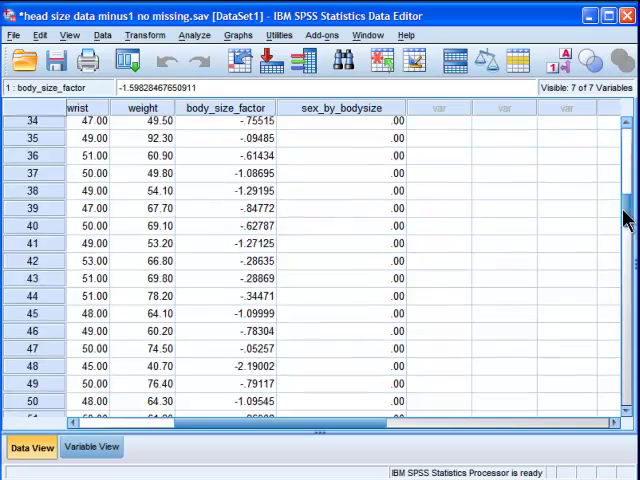
scroll(down, 3)
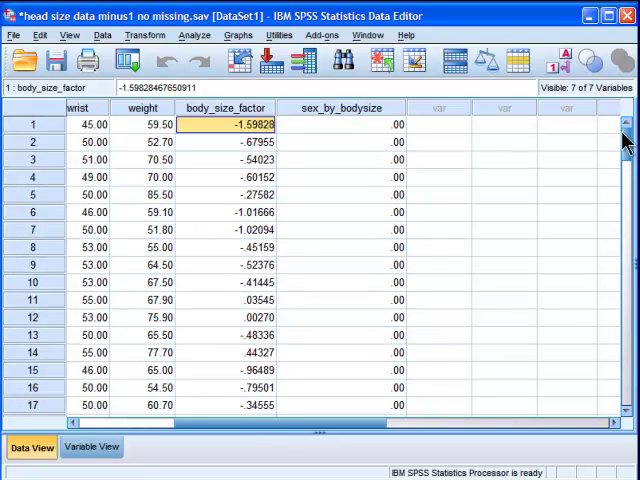
mouse_move(357, 152)
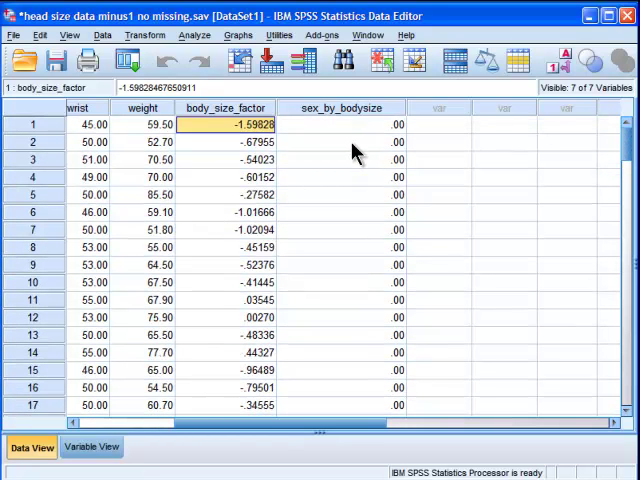
mouse_move(592, 165)
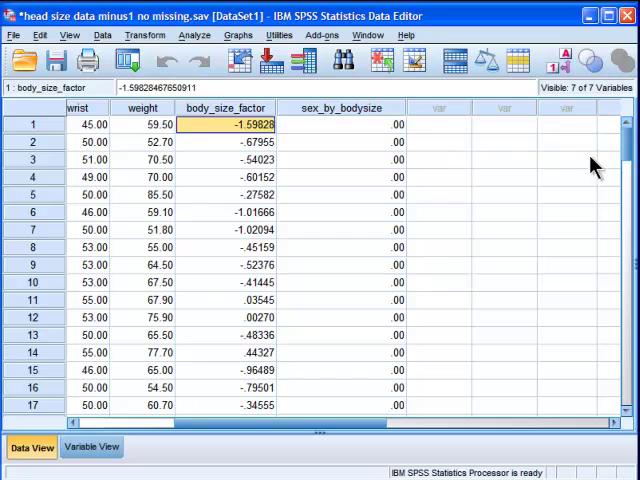
scroll(down, 3)
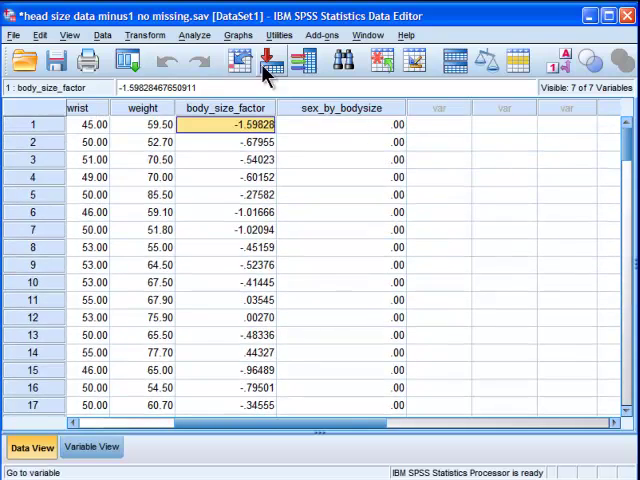
click(341, 107)
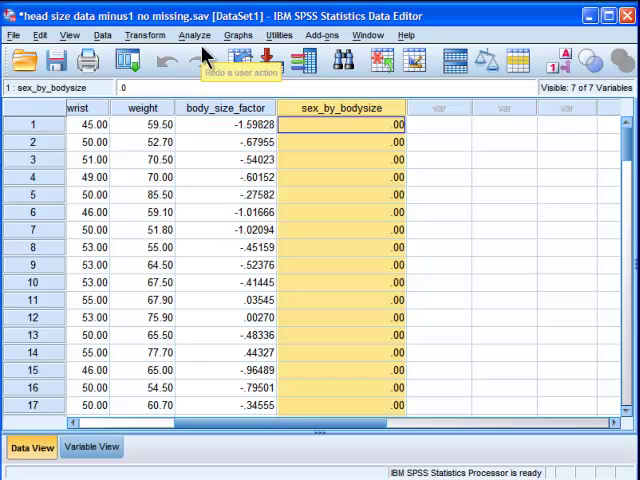
Open the Linear Regression dialog from the Analyze menu
click(195, 35)
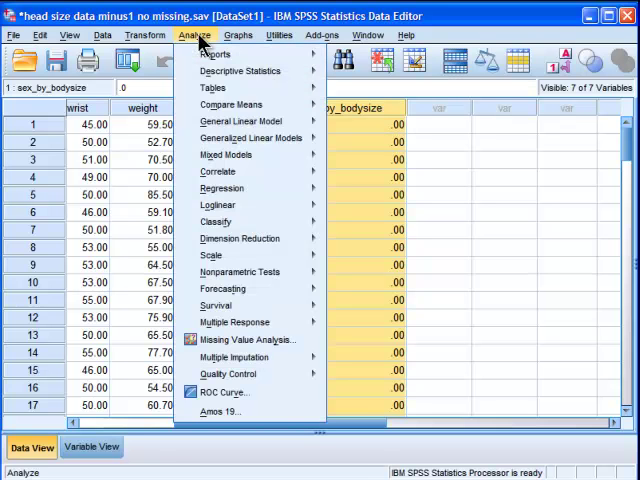
mouse_move(218, 171)
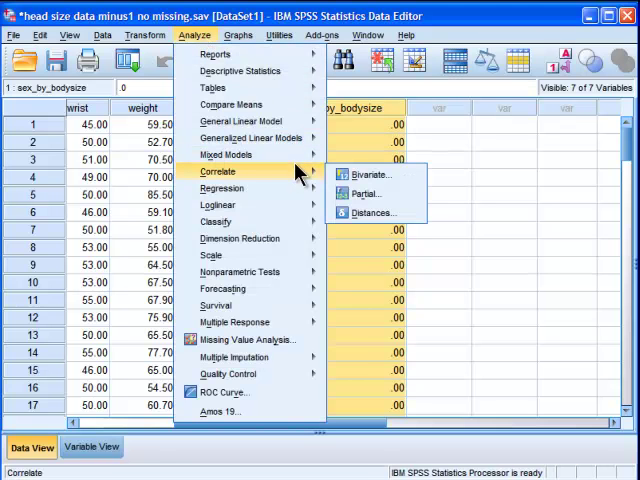
mouse_move(255, 138)
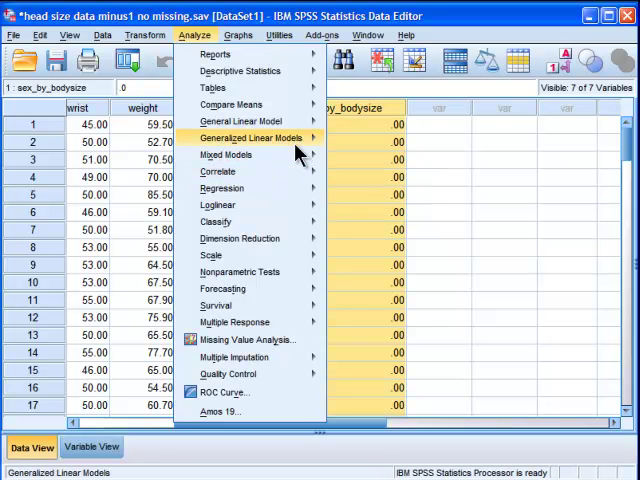
mouse_move(221, 188)
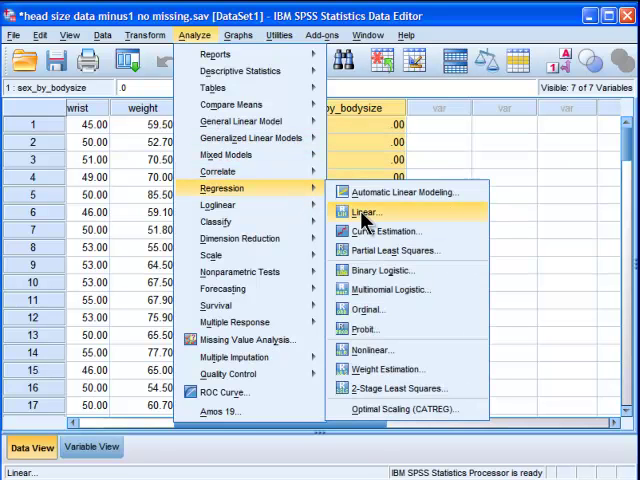
click(363, 212)
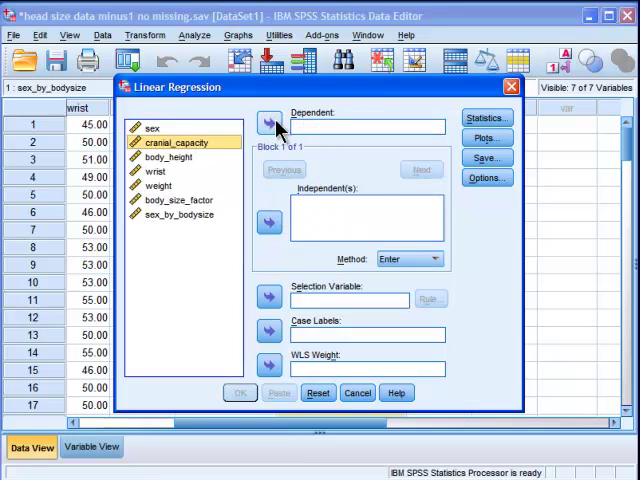
Regress cranial_capacity on sex, body_size_factor and sex_by_bodysize in three blocks
click(269, 123)
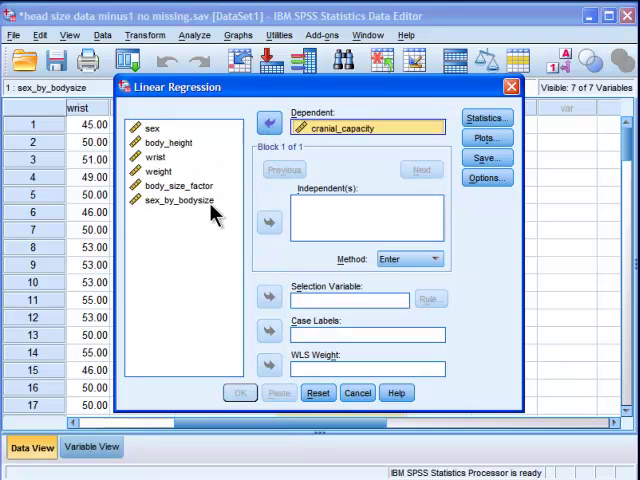
click(182, 200)
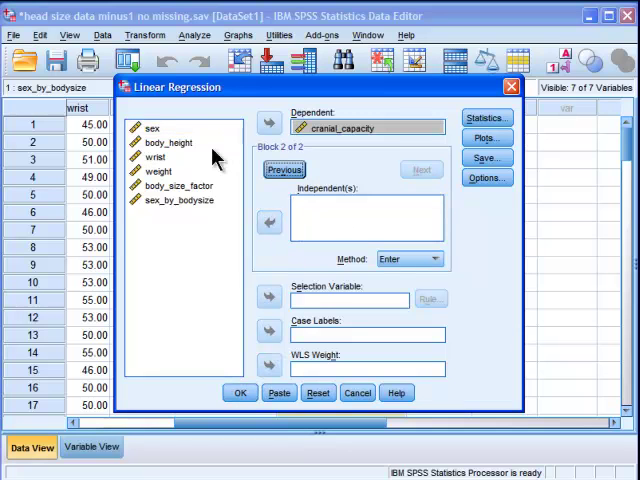
click(176, 185)
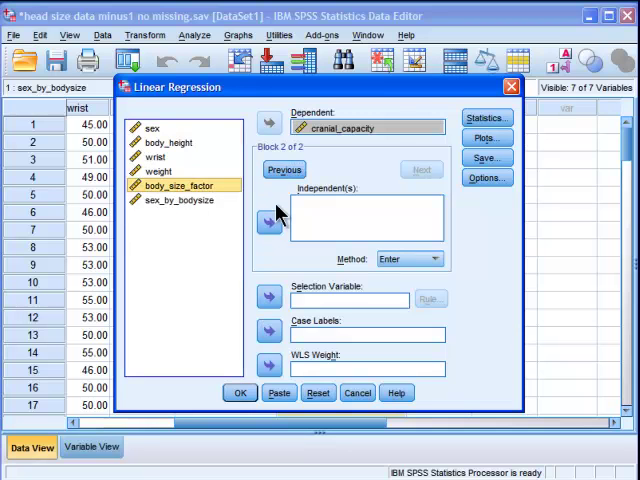
click(268, 222)
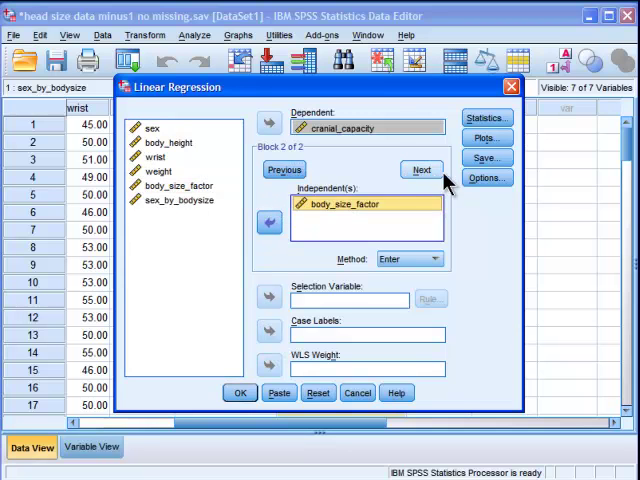
click(421, 169)
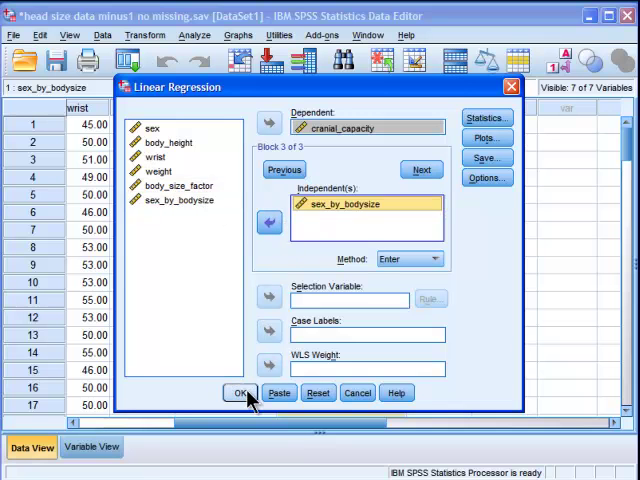
click(240, 392)
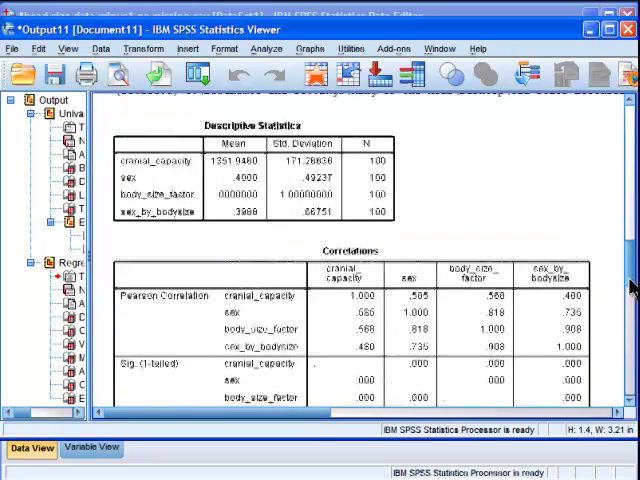
scroll(down, 3)
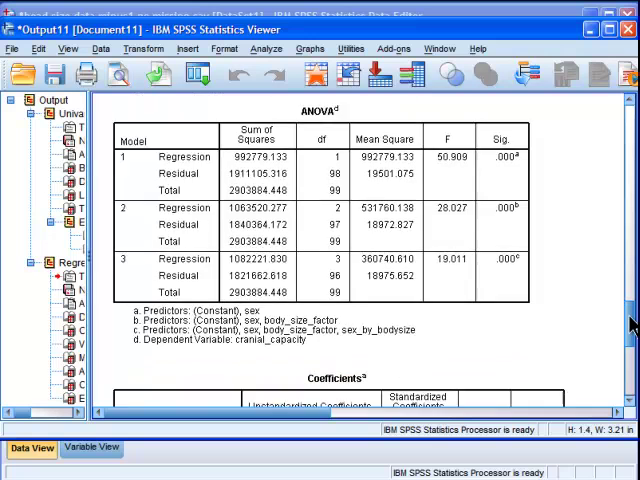
scroll(down, 3)
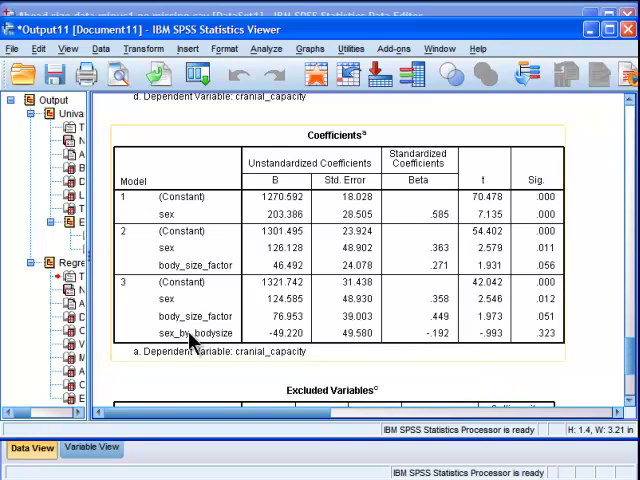
mouse_move(196, 340)
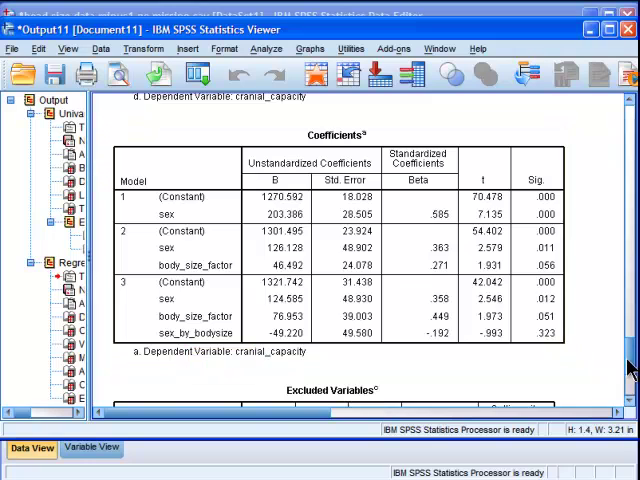
scroll(down, 3)
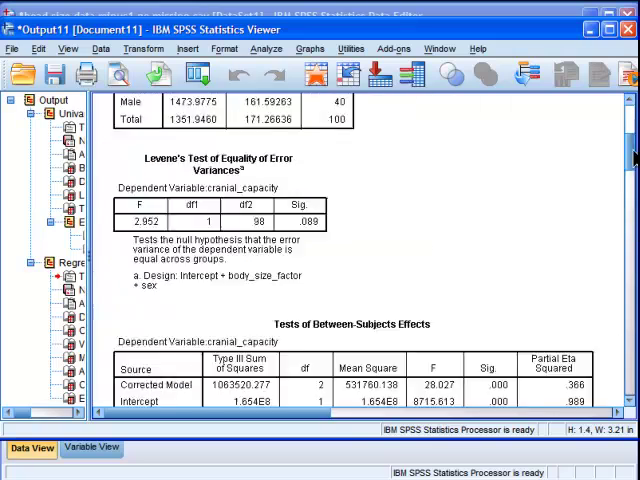
Run the Univariate custom model with sex, body_size_factor and body_size_factor*sex, then review the output
scroll(down, 3)
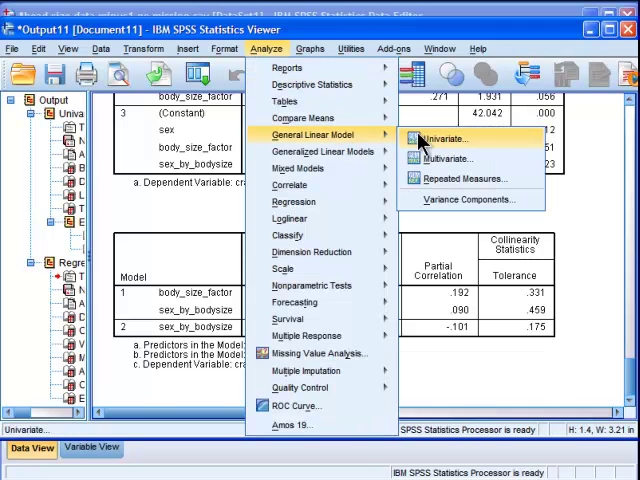
click(445, 138)
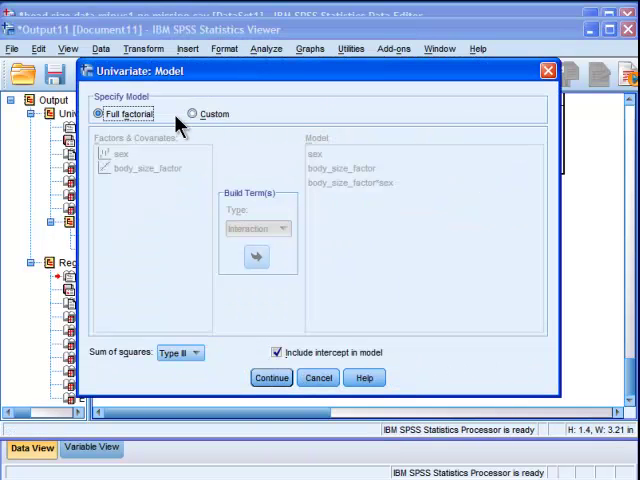
click(191, 113)
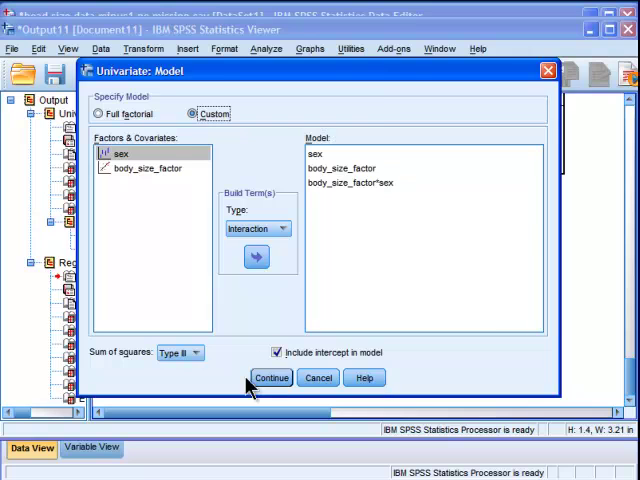
click(271, 377)
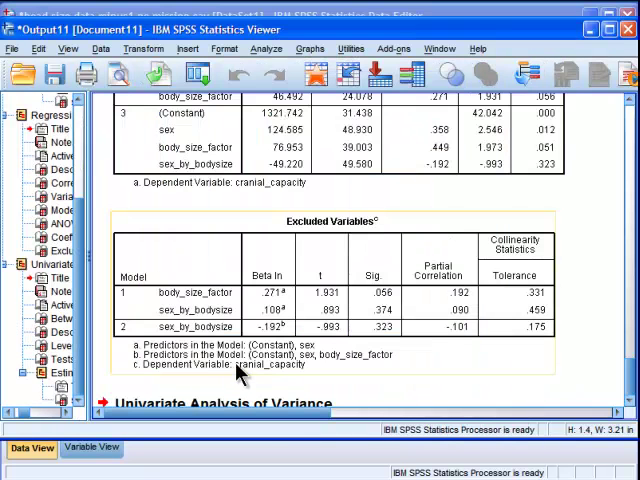
scroll(down, 3)
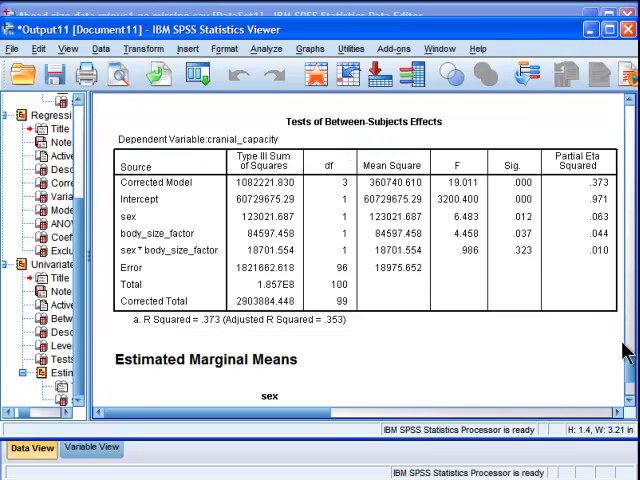
scroll(down, 3)
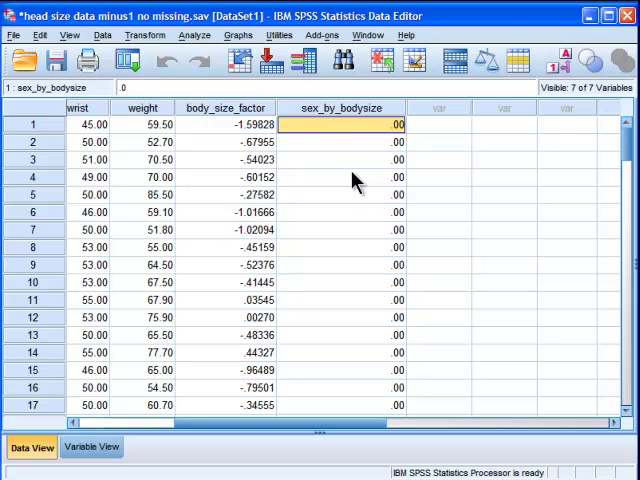
mouse_move(219, 62)
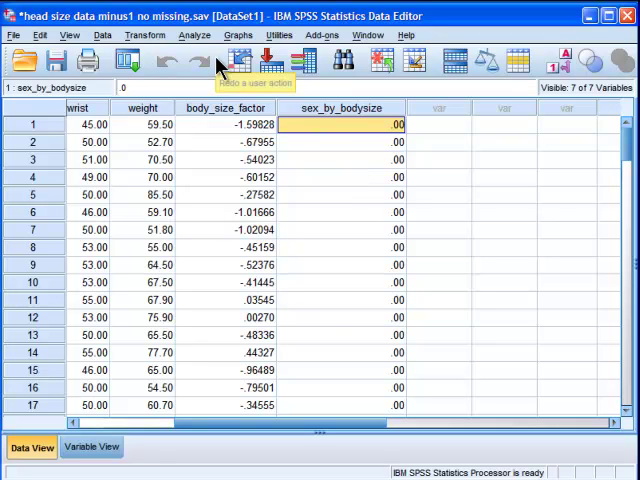
Reopen Linear Regression and remove the earlier predictor blocks
click(193, 35)
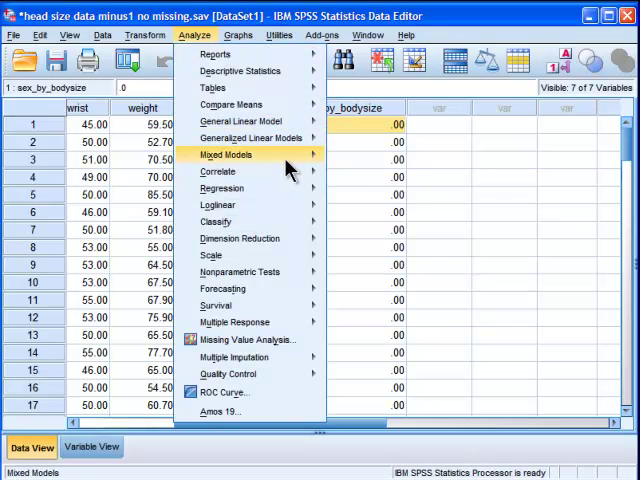
click(220, 188)
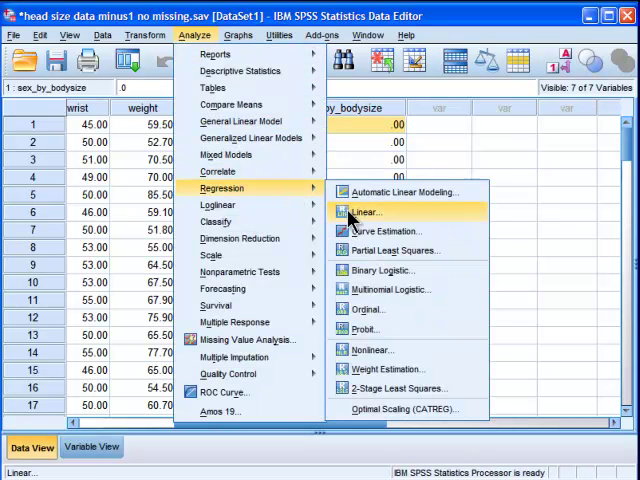
click(366, 212)
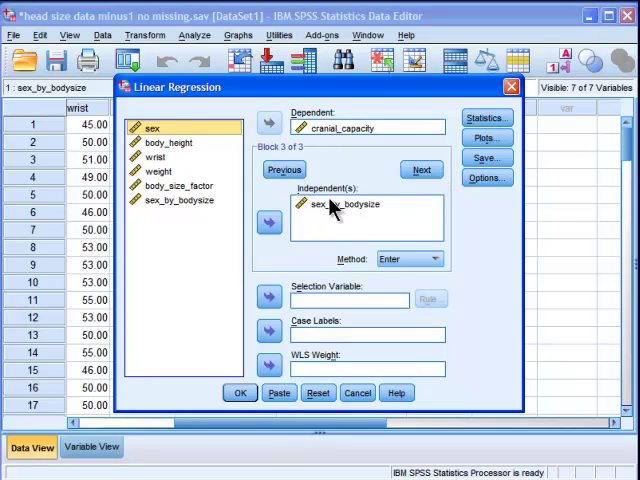
click(284, 169)
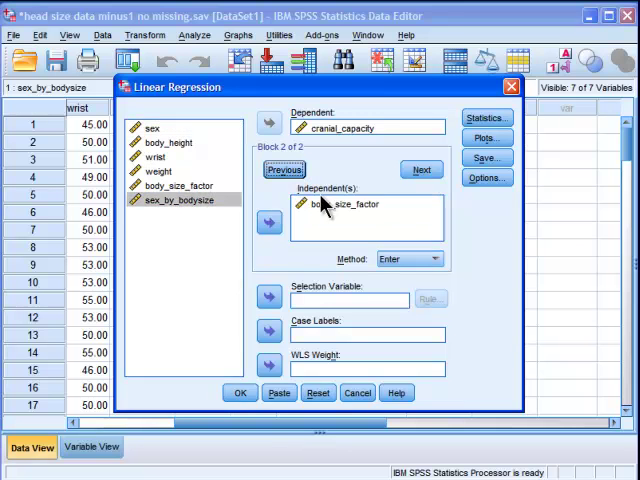
click(285, 169)
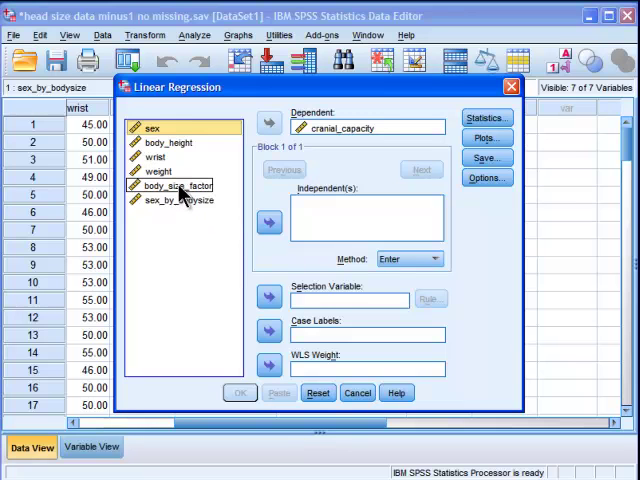
Run a regression with body_size_factor in Block 1 and sex in Block 2
click(180, 185)
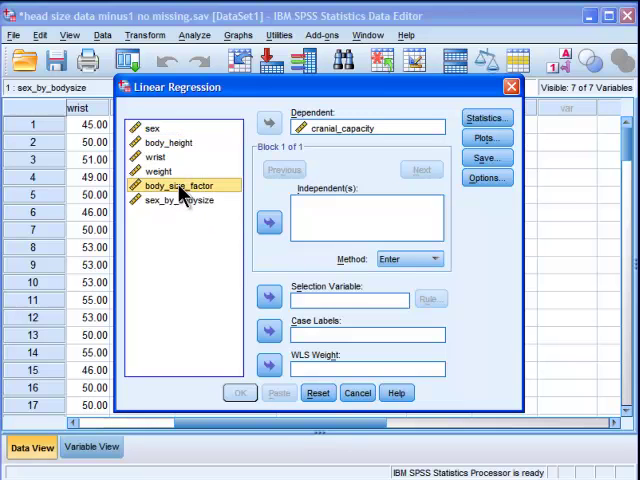
click(269, 221)
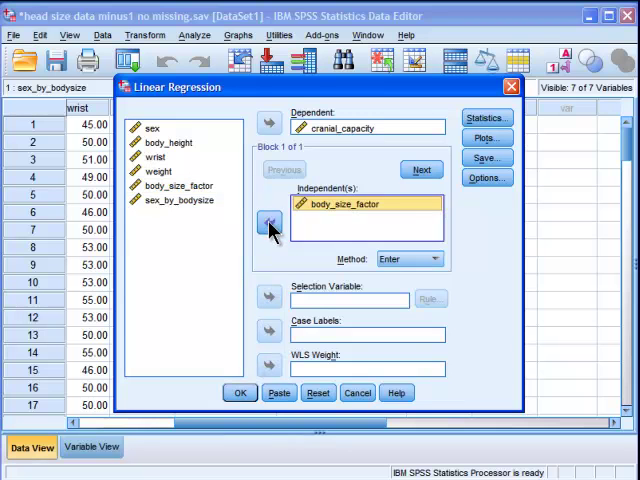
click(421, 169)
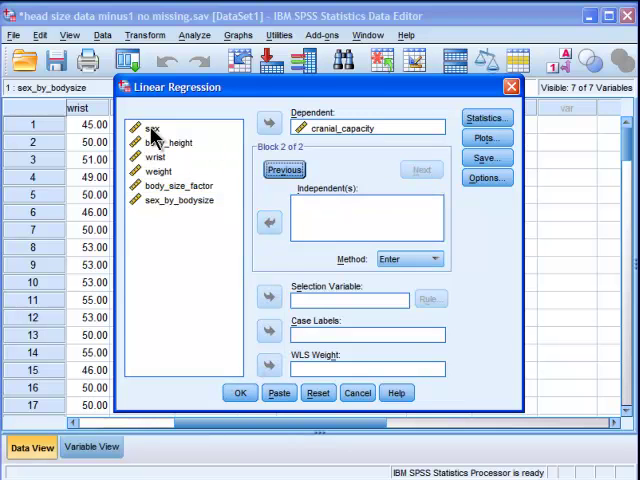
click(269, 222)
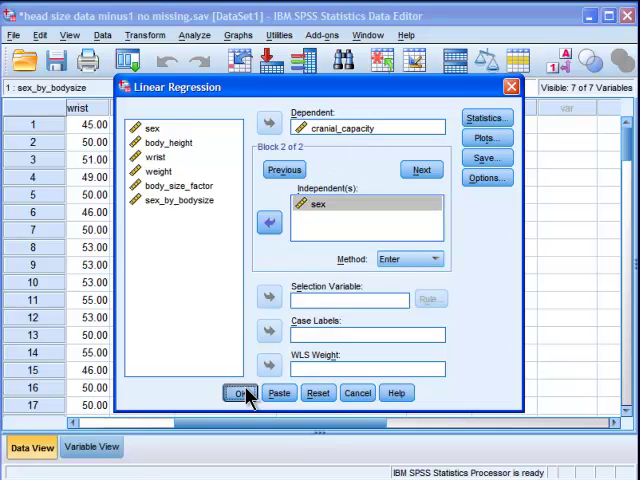
click(241, 392)
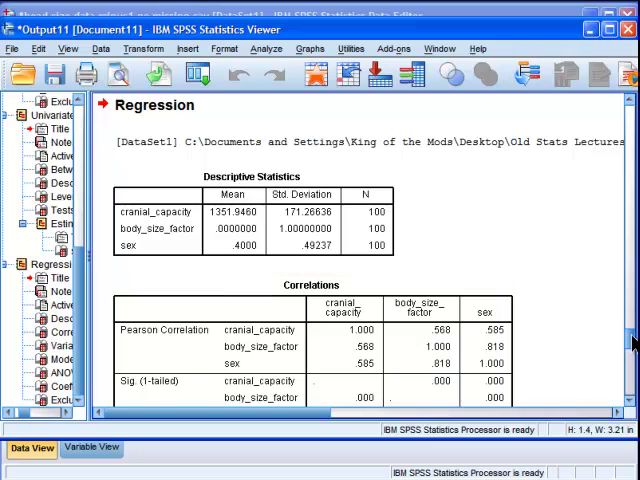
Scroll to the Coefficients table: sex p = .011, body_size_factor p = .056
scroll(down, 3)
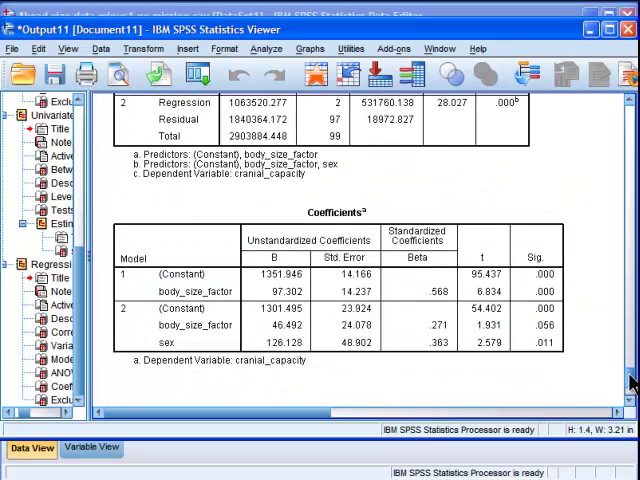
scroll(down, 3)
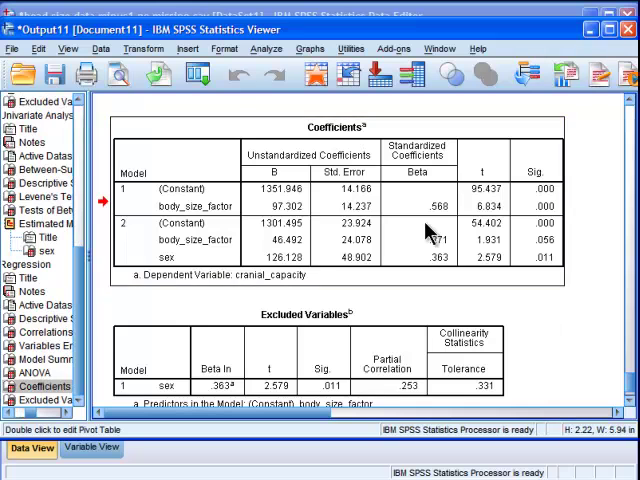
mouse_move(270, 298)
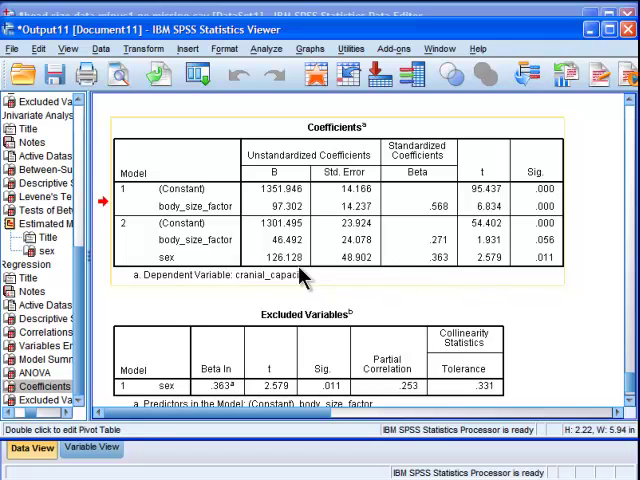
mouse_move(448, 258)
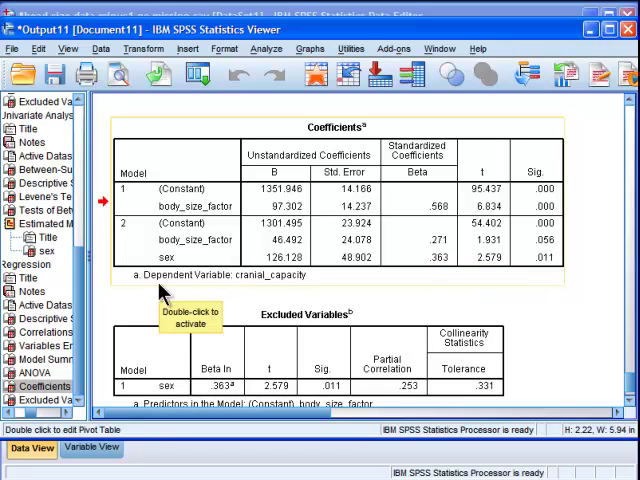
mouse_move(165, 291)
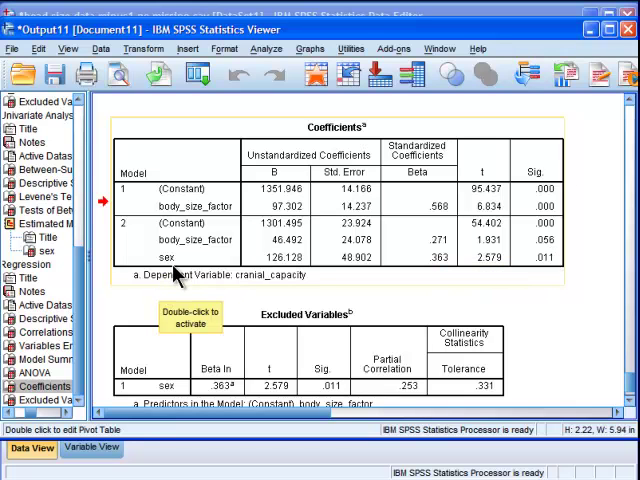
mouse_move(445, 275)
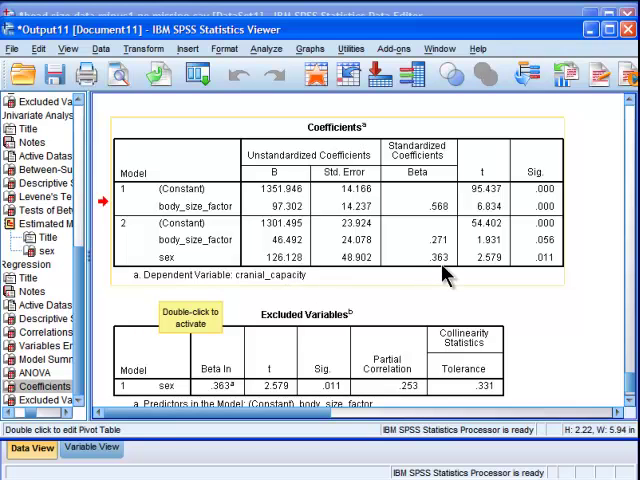
mouse_move(446, 278)
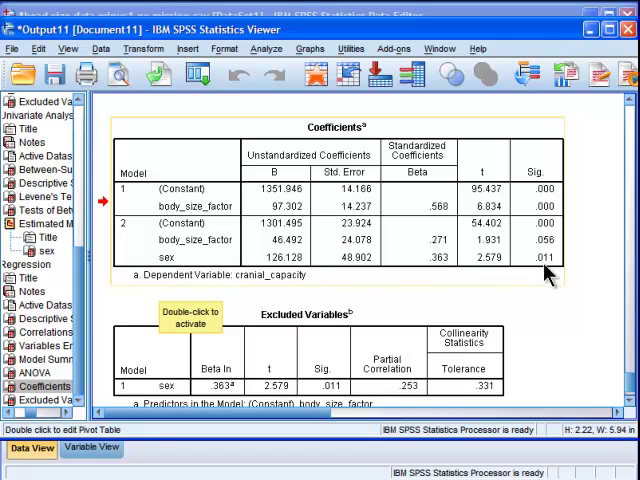
mouse_move(285, 40)
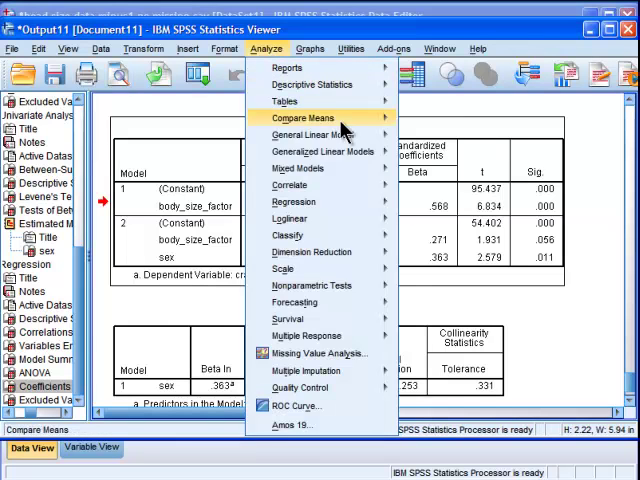
Run the full factorial Univariate ANCOVA with sex and body_size_factor, then view results
click(315, 135)
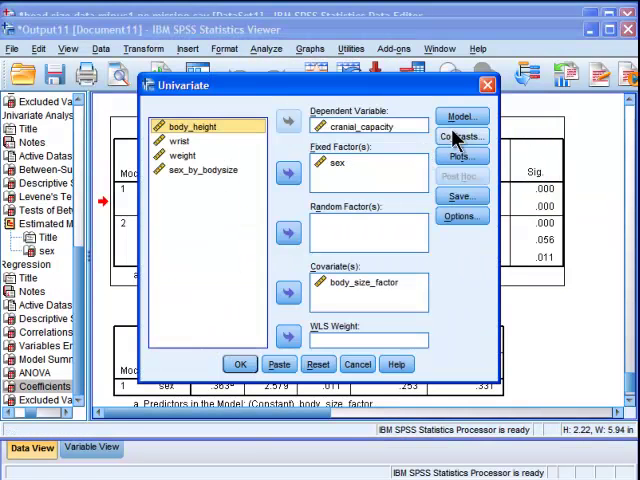
click(461, 116)
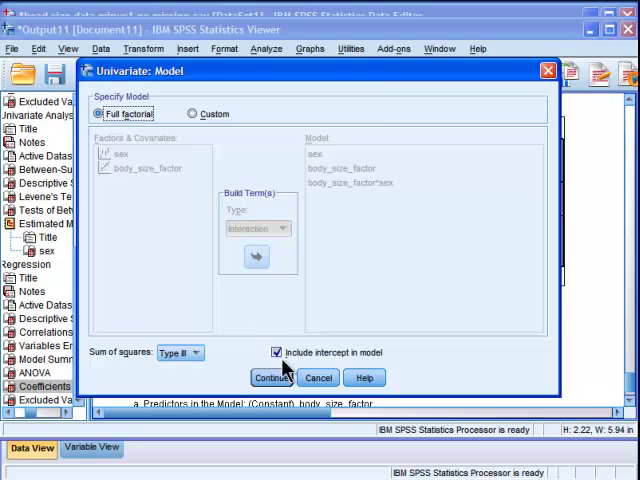
click(272, 377)
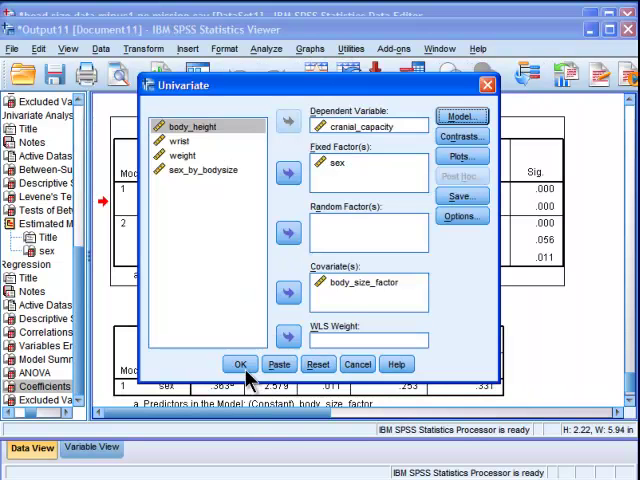
click(240, 363)
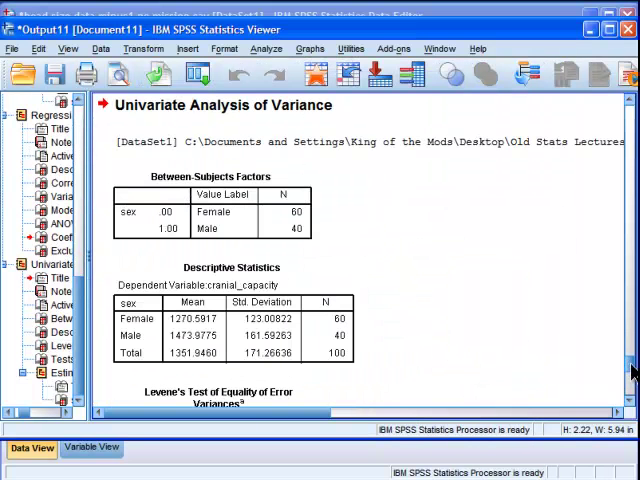
scroll(down, 3)
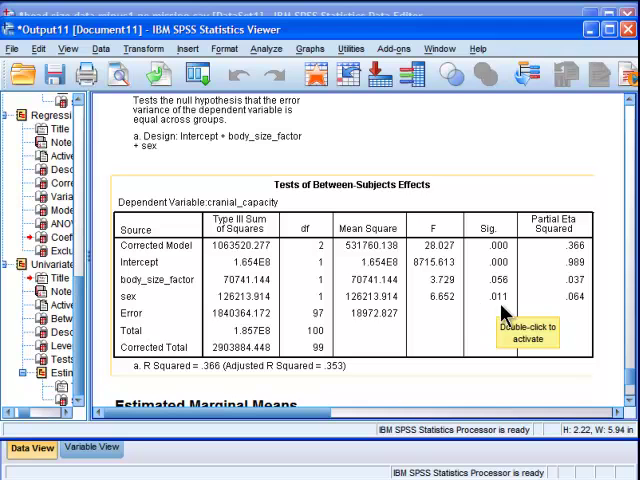
mouse_move(620, 377)
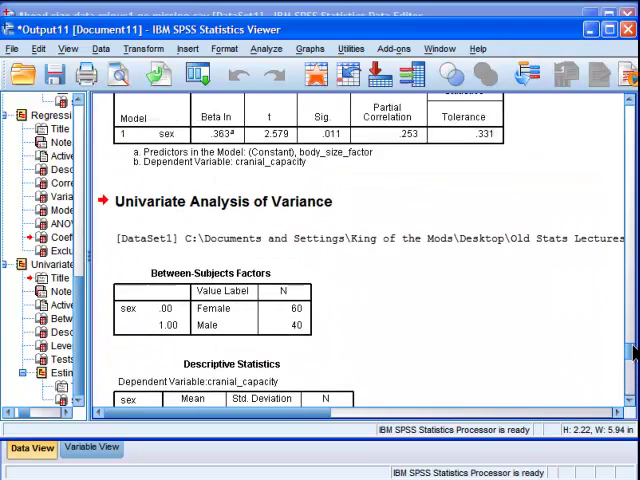
scroll(down, 3)
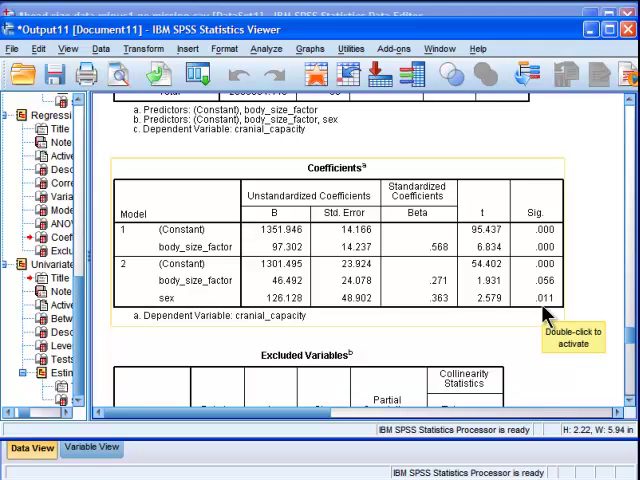
mouse_move(605, 350)
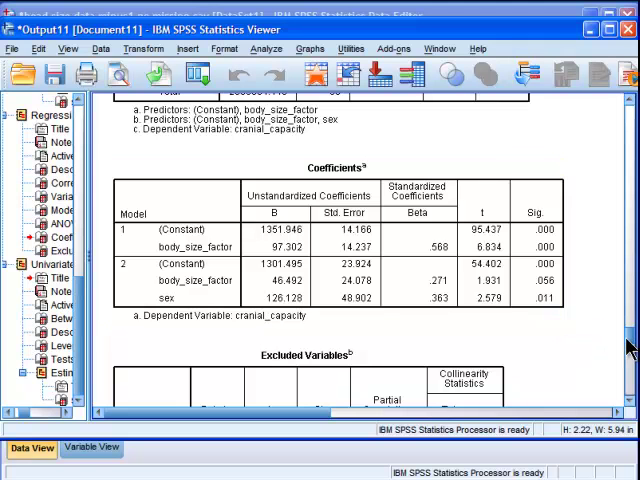
scroll(down, 3)
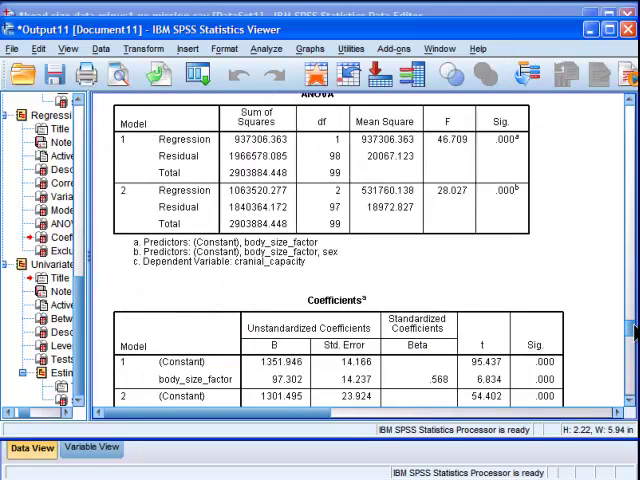
scroll(down, 3)
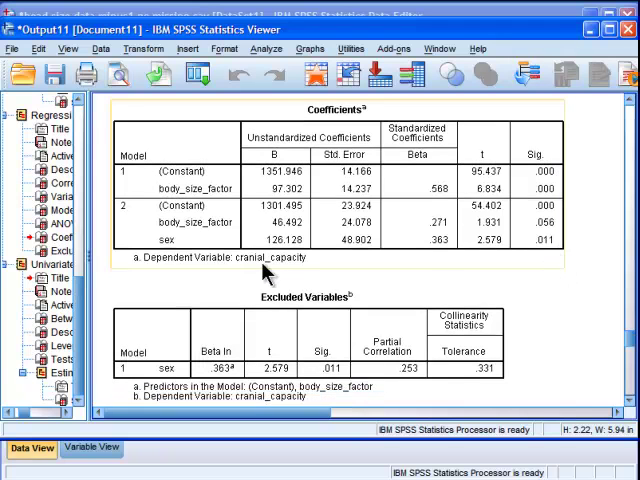
mouse_move(485, 308)
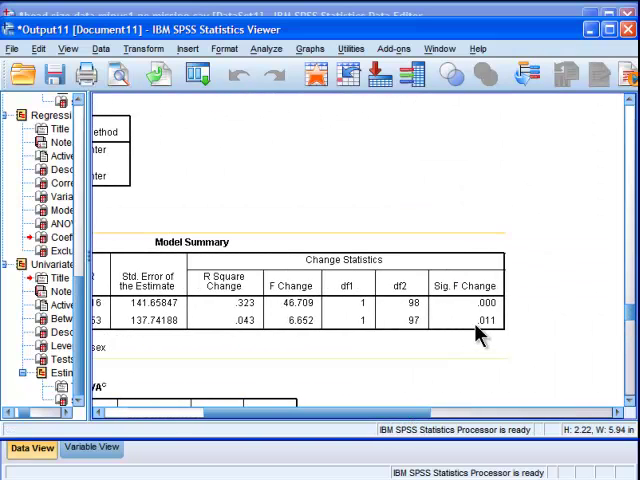
mouse_move(478, 330)
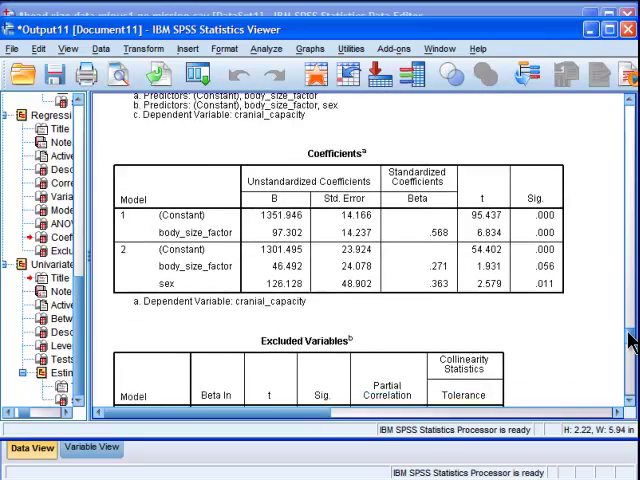
scroll(down, 3)
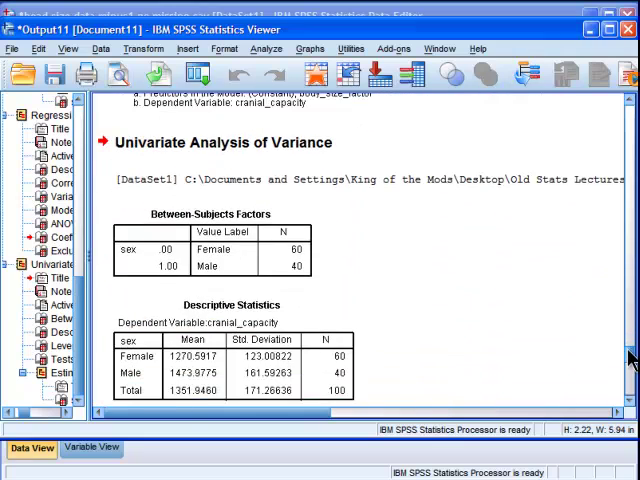
scroll(down, 3)
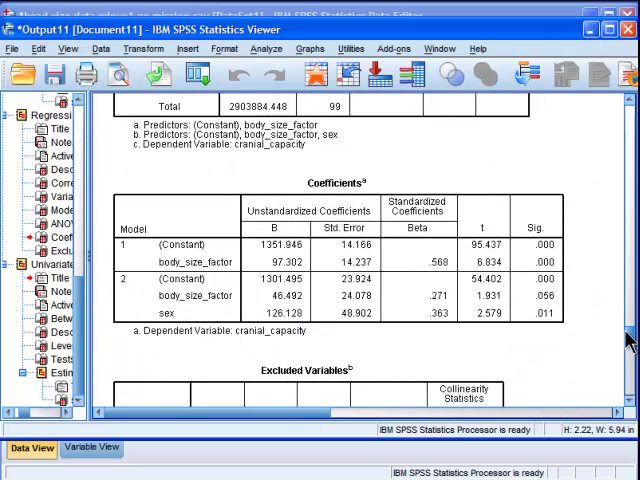
click(200, 308)
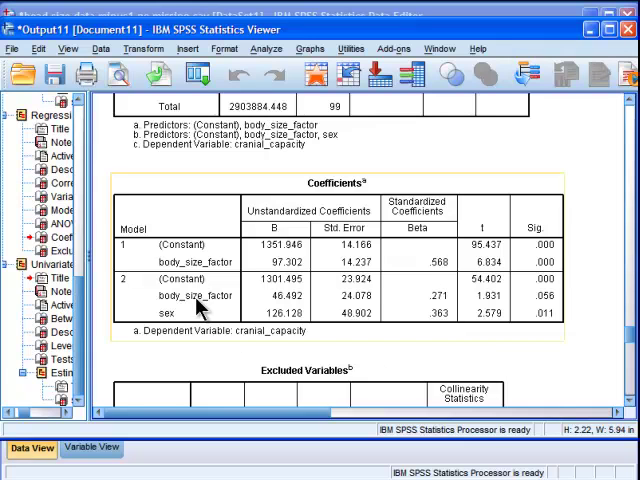
mouse_move(350, 320)
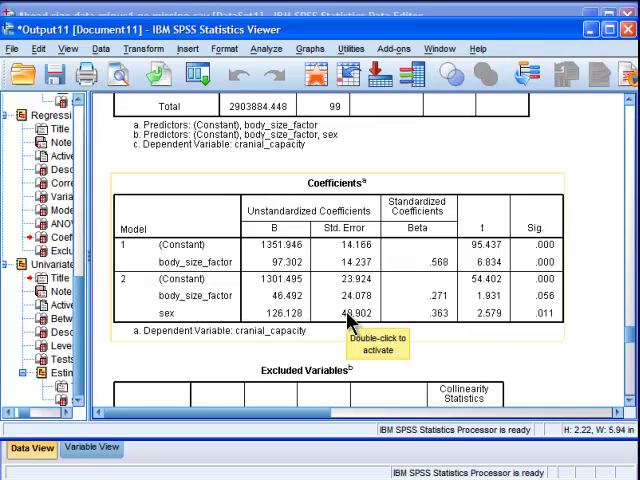